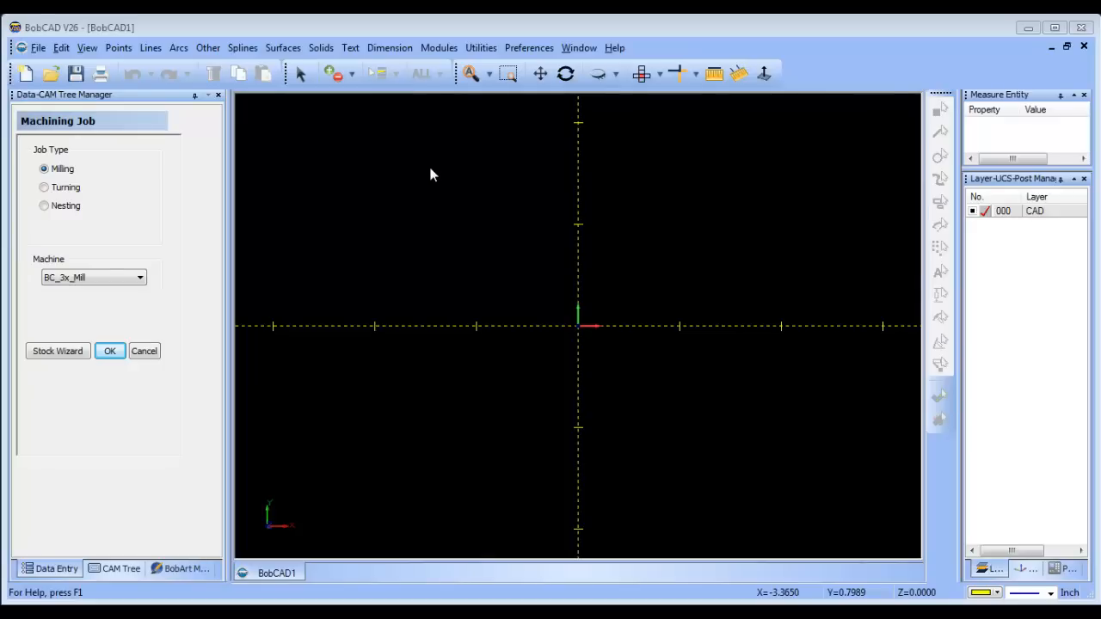
Step: Draw a radius-2 circle at 0,0 and an 8 by 6 rectangle centred on the origin
{"action": "left_click", "coordinate": [540, 73]}
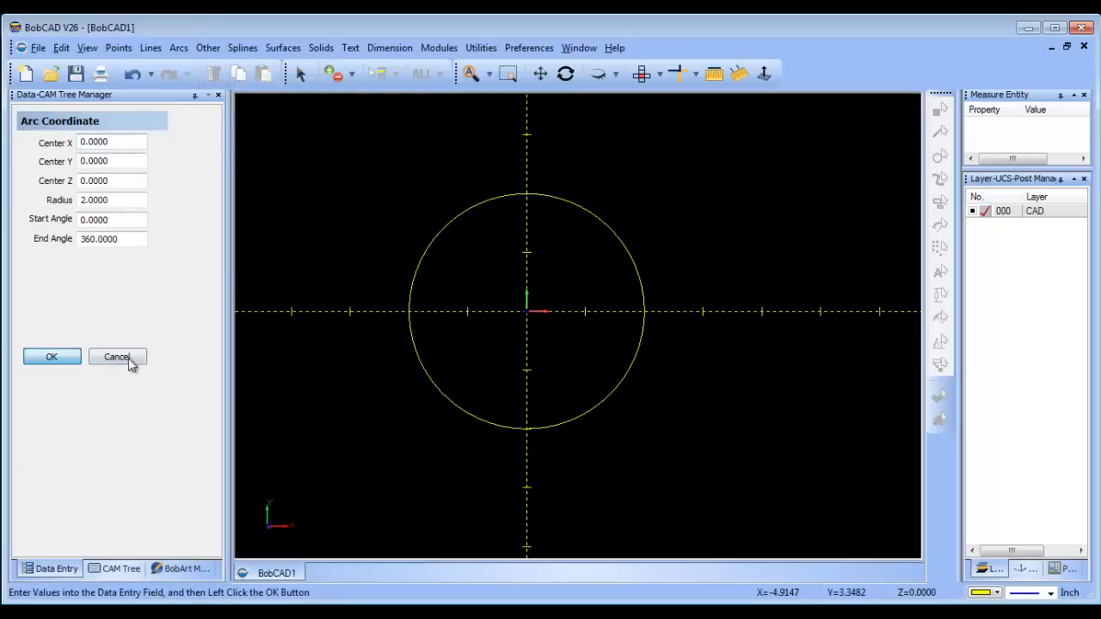
{"action": "left_click", "coordinate": [116, 357]}
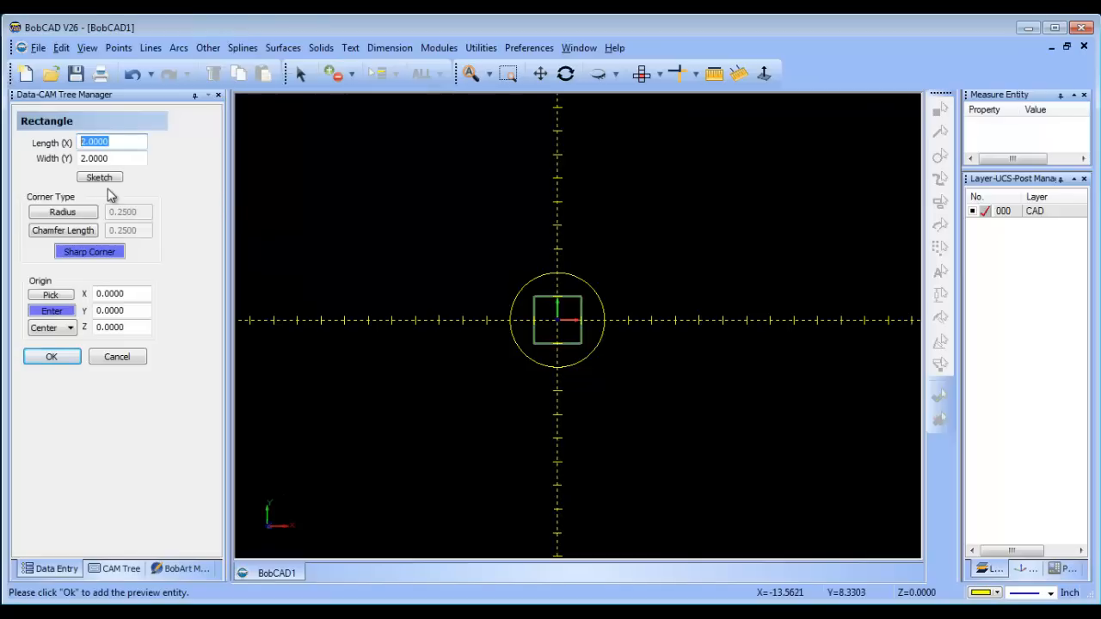
{"action": "type", "text": "8.0000"}
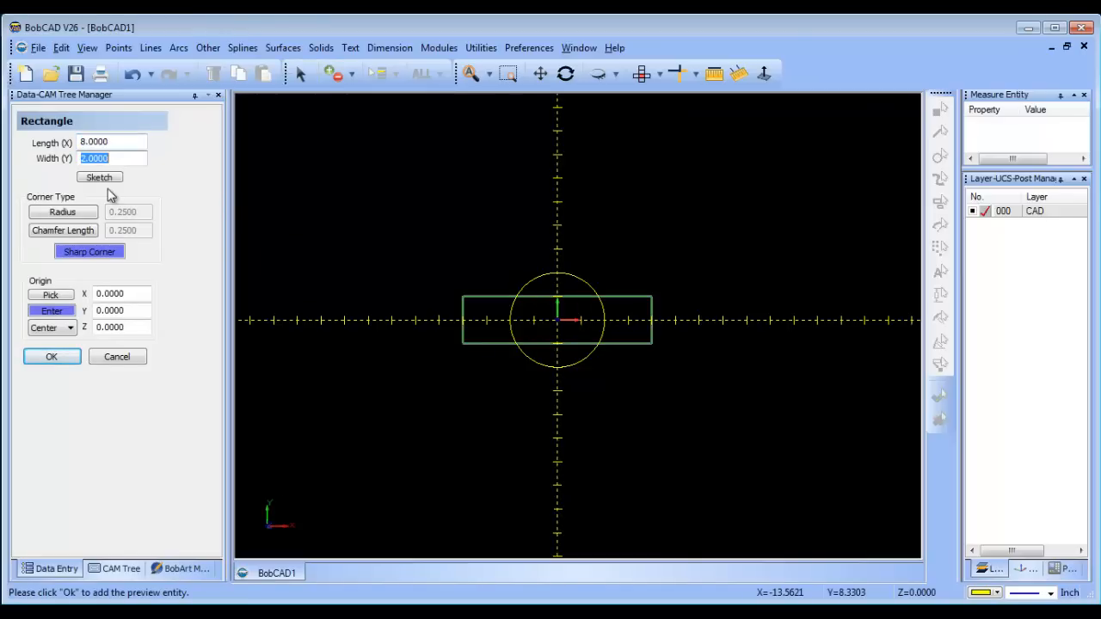
{"action": "type", "text": "6.0000"}
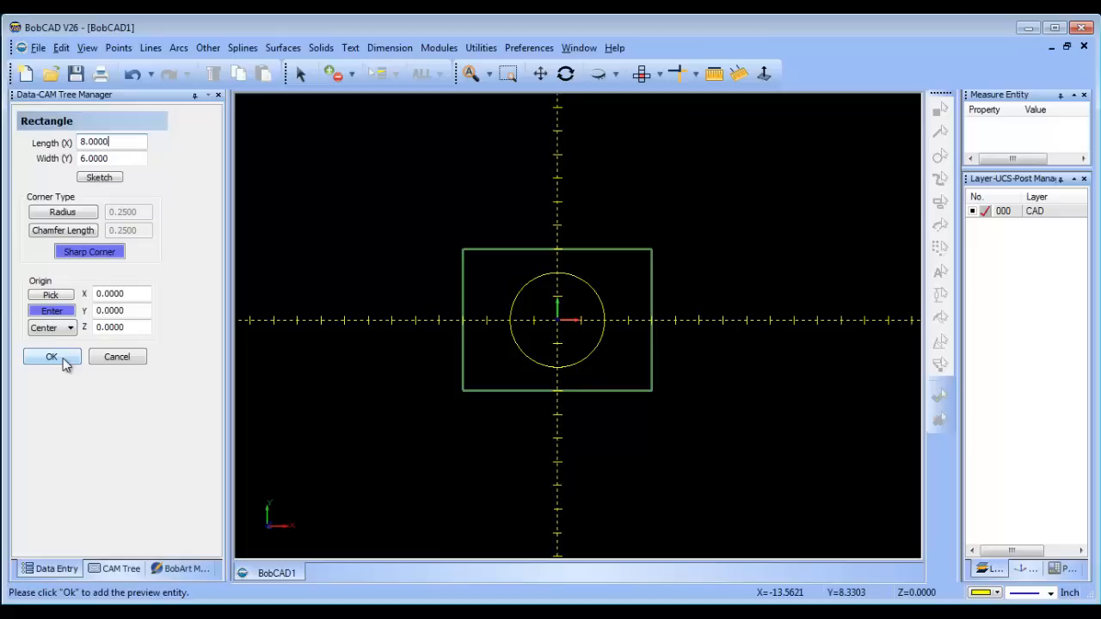
{"action": "left_click", "coordinate": [51, 357]}
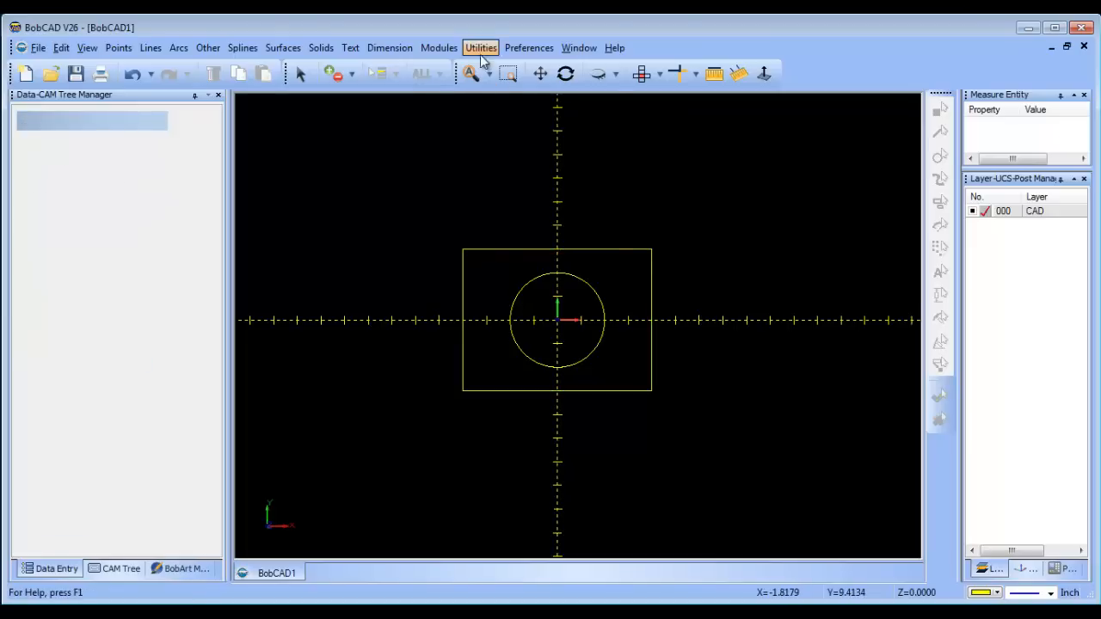
Step: Turn off Show Axis X-Y in the part display settings
{"action": "left_click", "coordinate": [481, 48]}
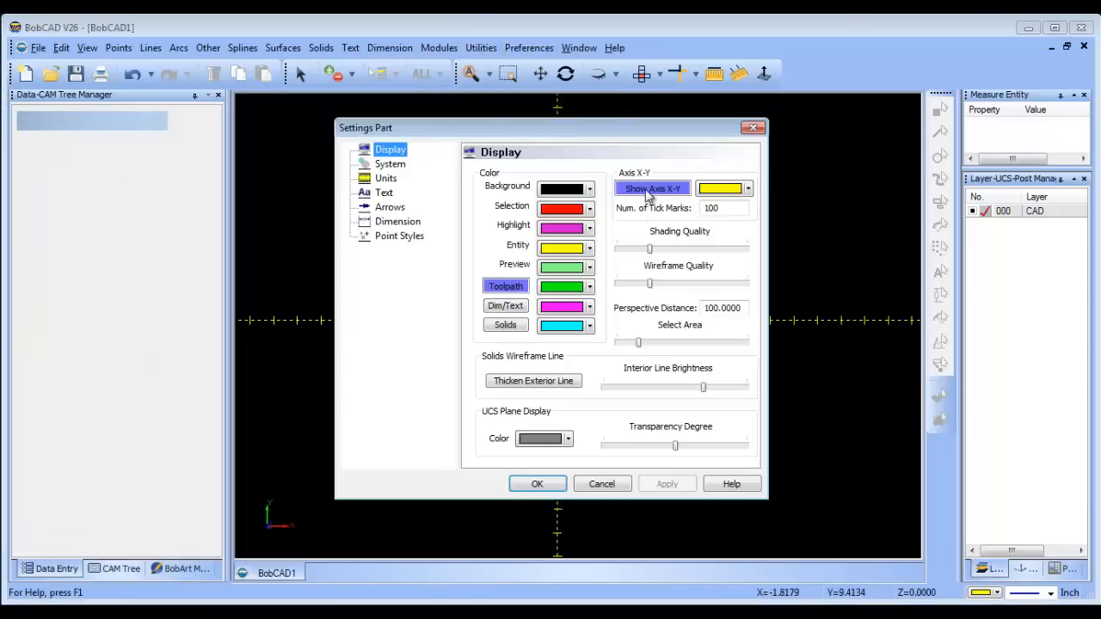
{"action": "left_click", "coordinate": [537, 483]}
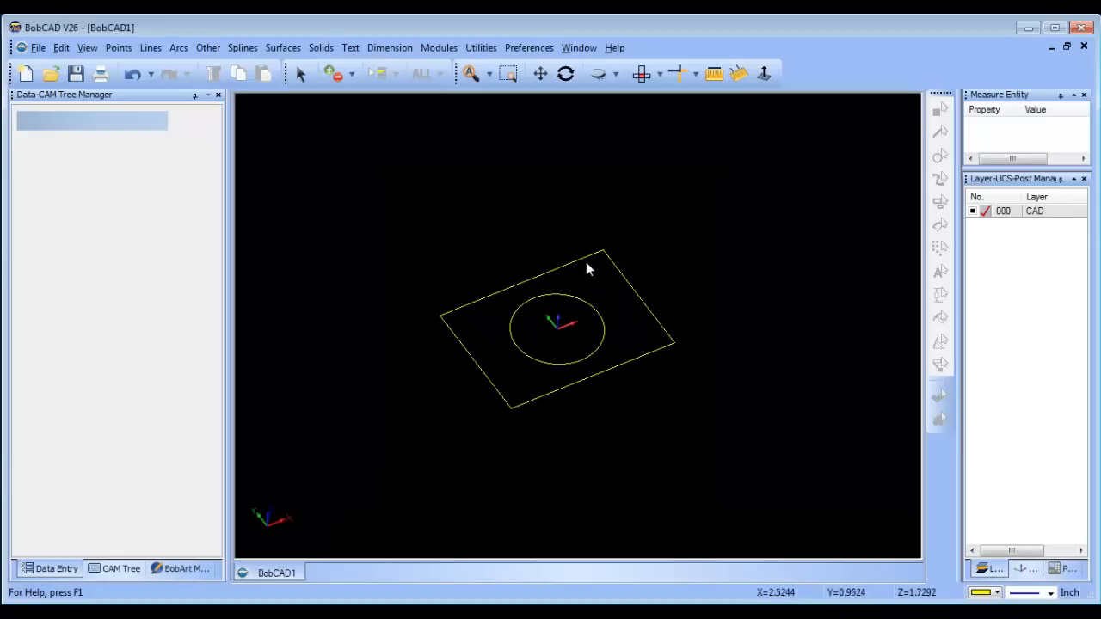
{"action": "mouse_move", "coordinate": [615, 336]}
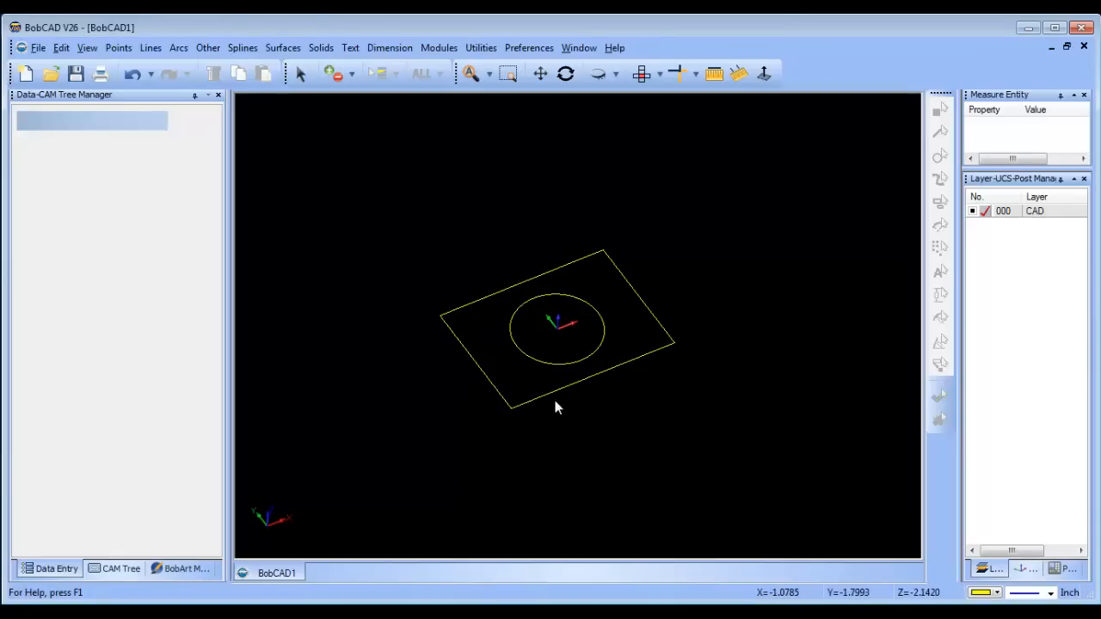
{"action": "mouse_move", "coordinate": [471, 195]}
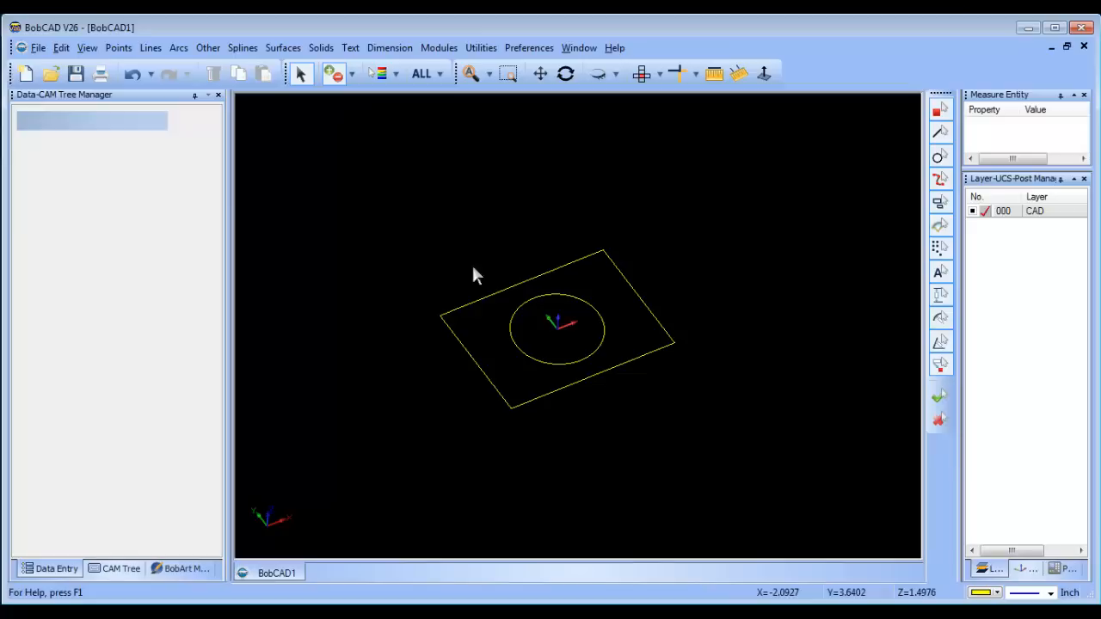
{"action": "mouse_move", "coordinate": [454, 274]}
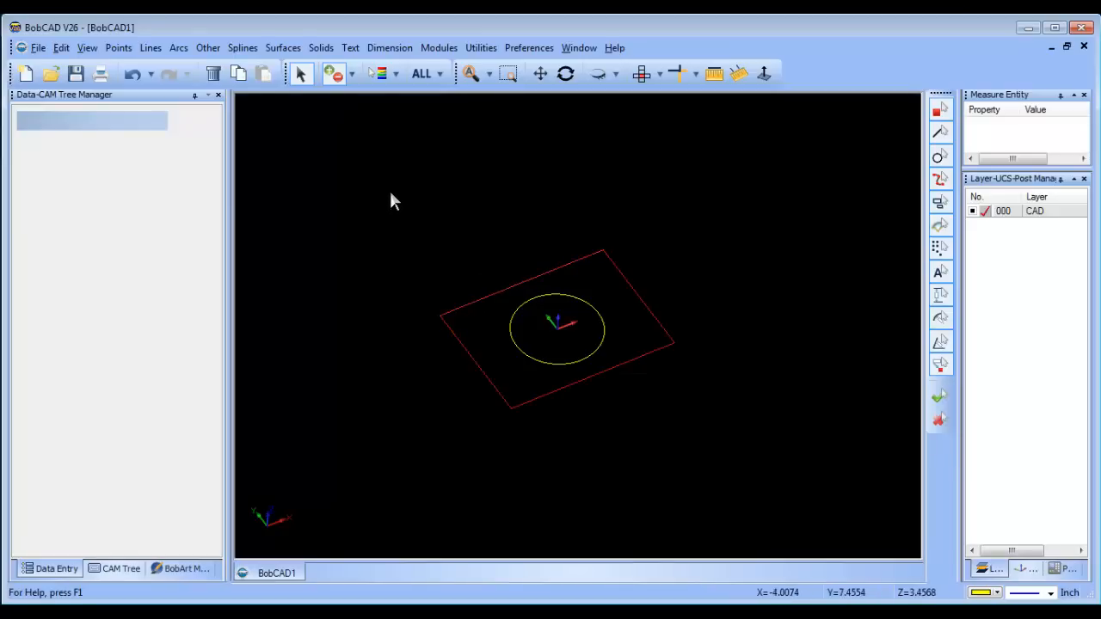
Step: Change the rectangle's line style to dashed through Modify Attributes
{"action": "right_click", "coordinate": [395, 200]}
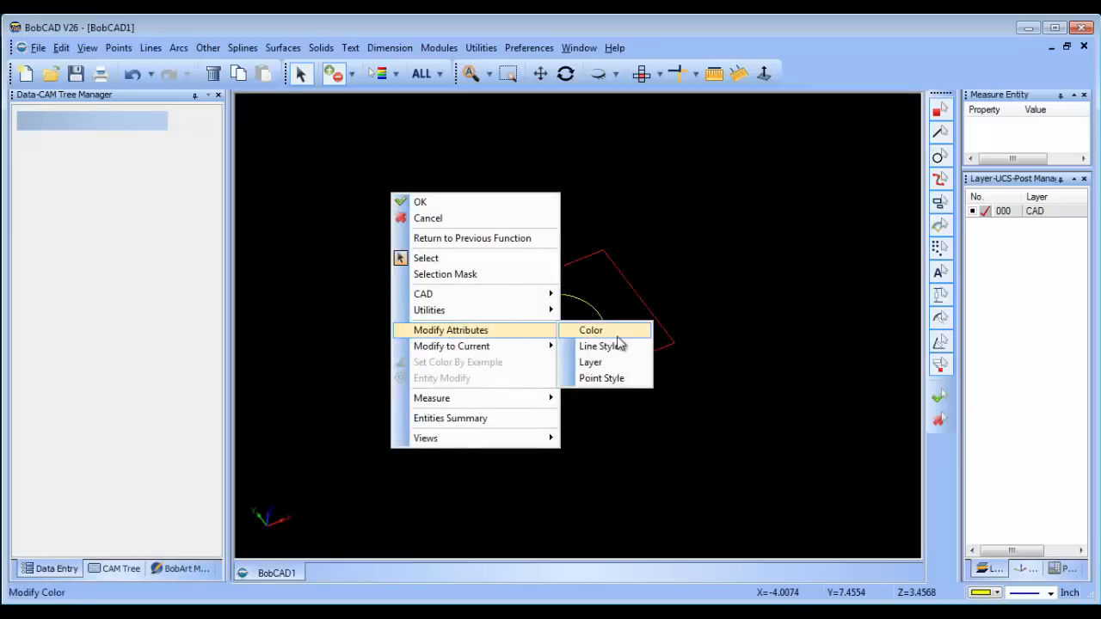
{"action": "mouse_move", "coordinate": [599, 345]}
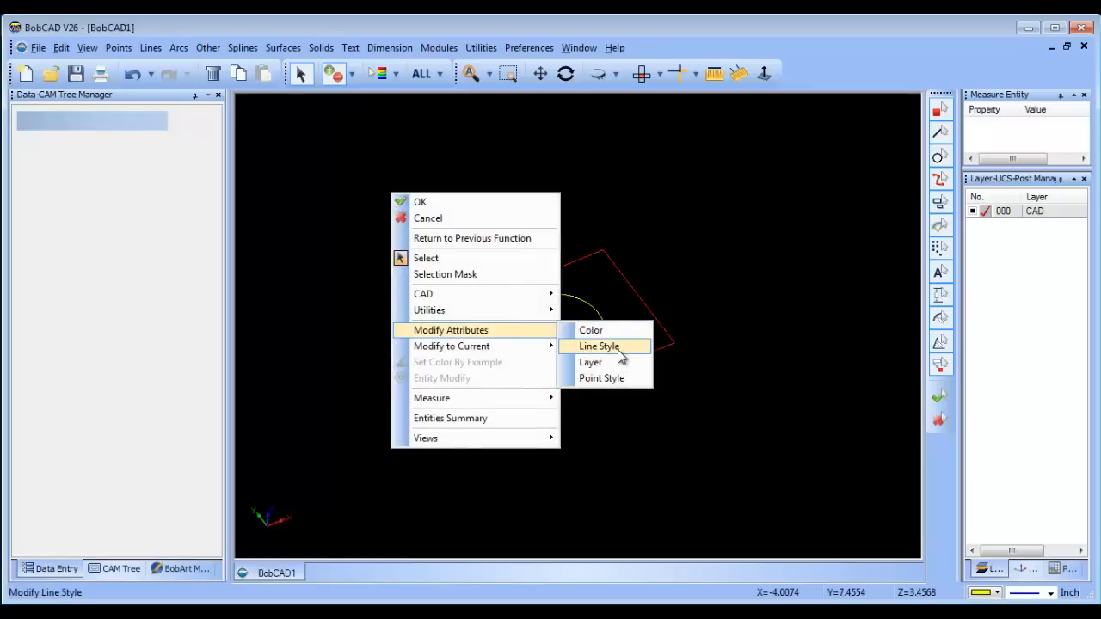
{"action": "left_click", "coordinate": [598, 346]}
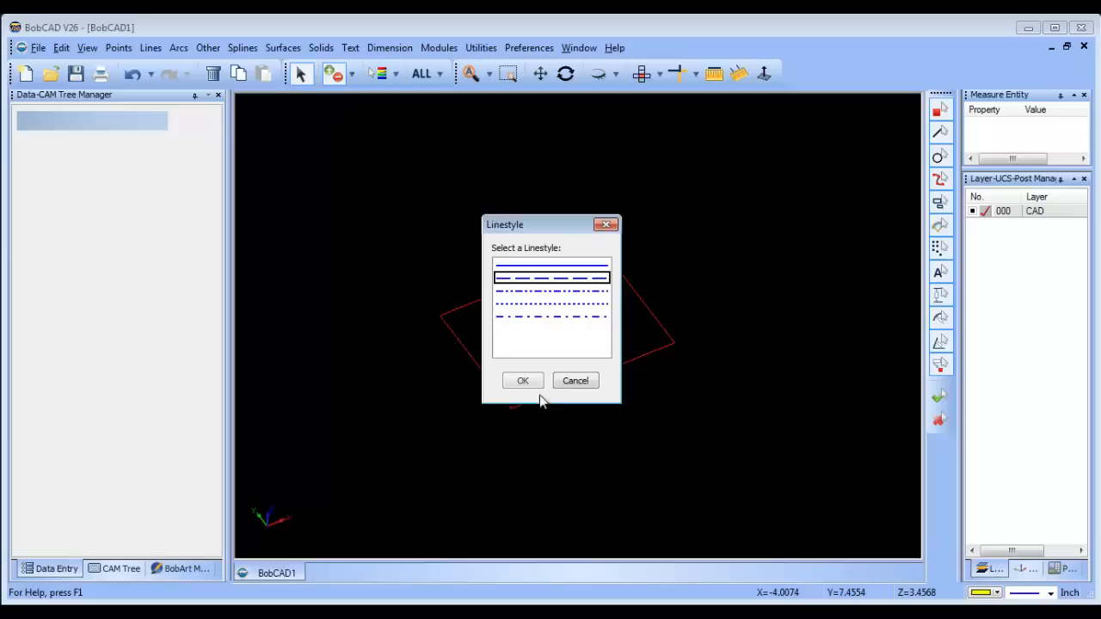
{"action": "left_click", "coordinate": [523, 380]}
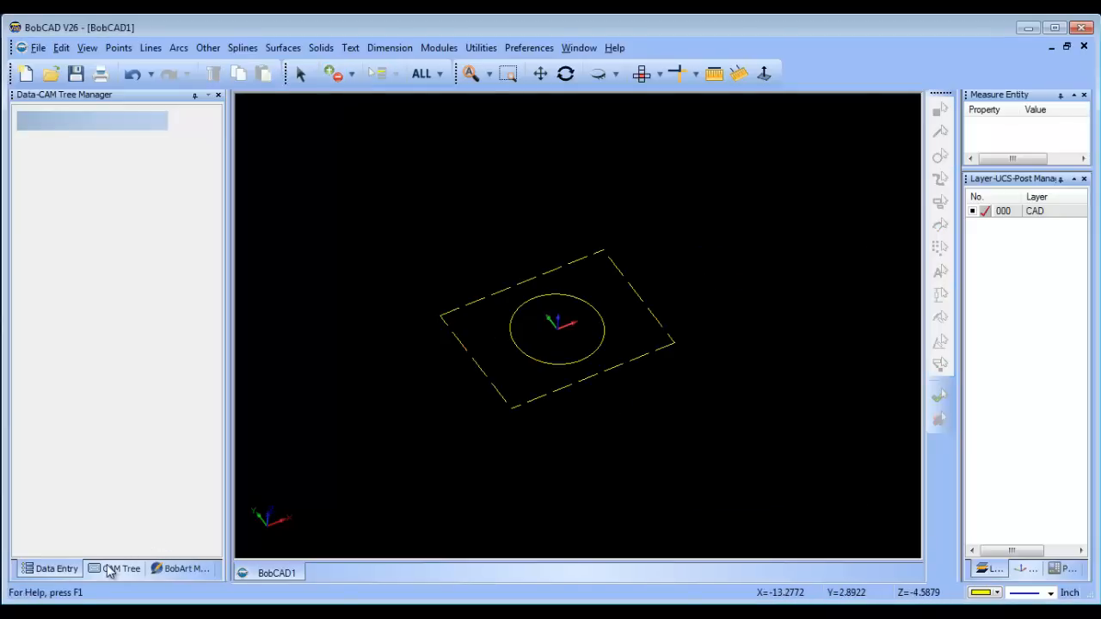
Step: Create rectangular bounding-box stock in the Stock Wizard and continue to Machine Setup
{"action": "left_click", "coordinate": [121, 569]}
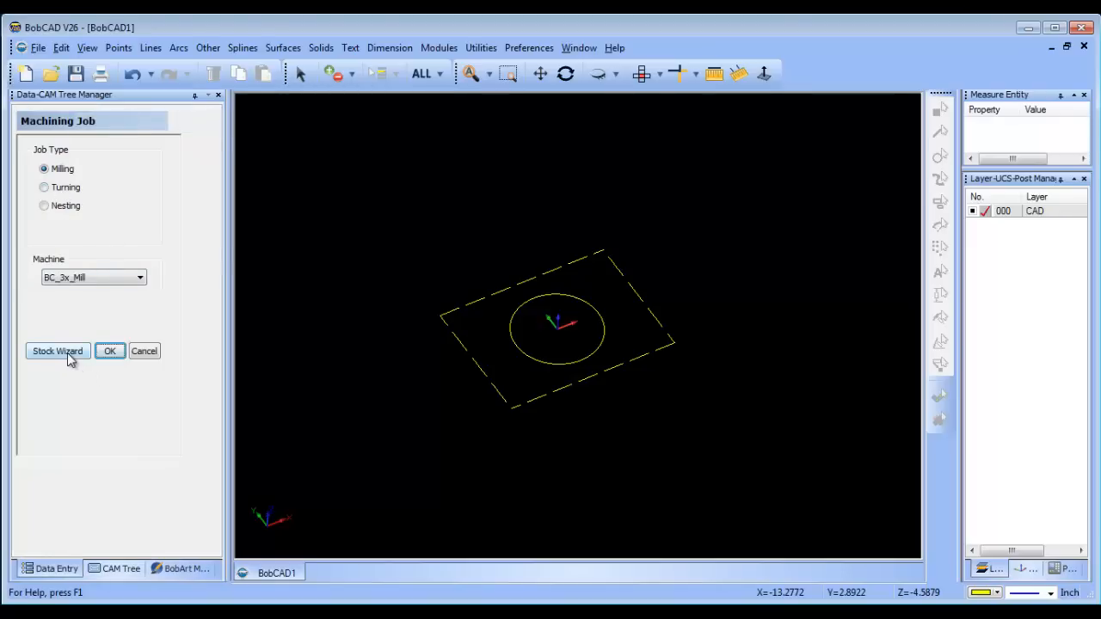
{"action": "left_click", "coordinate": [57, 351]}
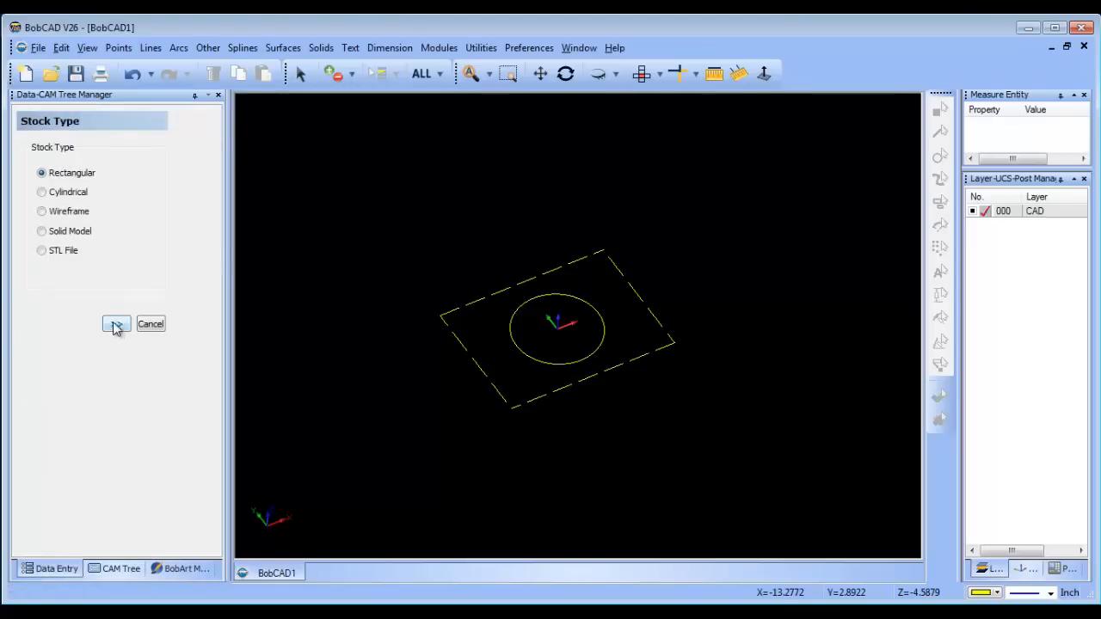
{"action": "left_click", "coordinate": [116, 324]}
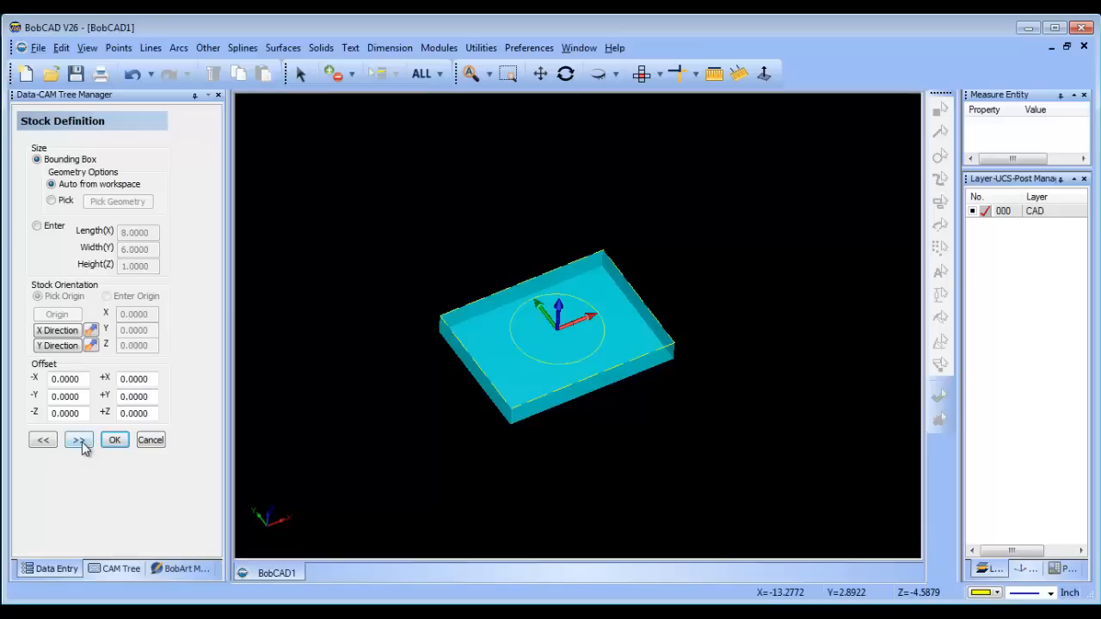
{"action": "left_click", "coordinate": [78, 439]}
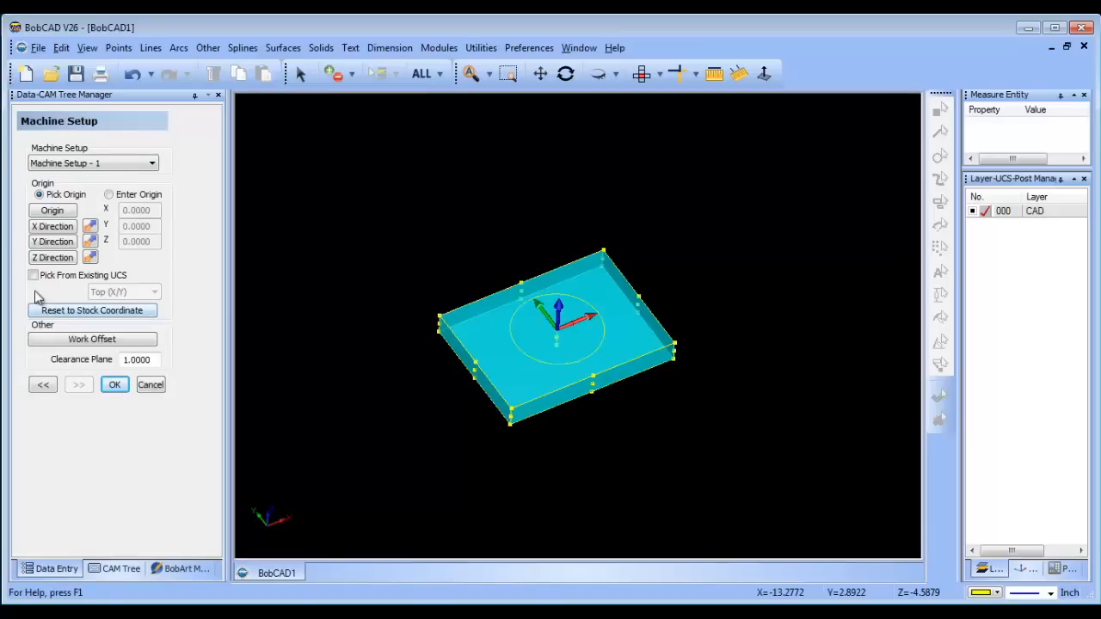
{"action": "left_click", "coordinate": [114, 384]}
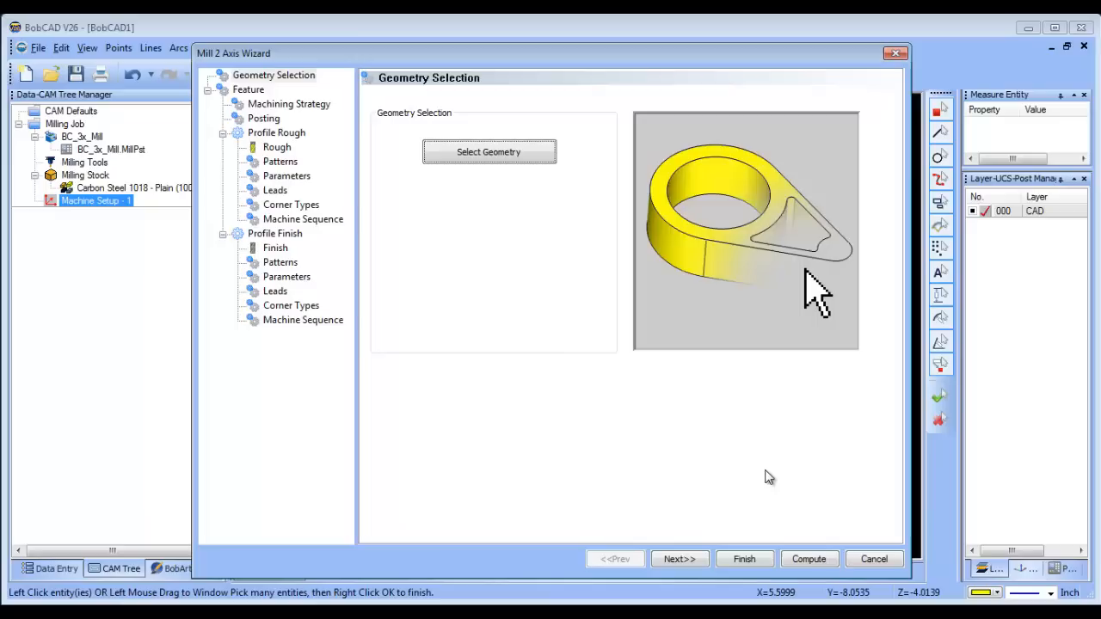
Step: Set the feature Total Depth to 1 and choose the Pocketing machining strategy
{"action": "left_click", "coordinate": [679, 559]}
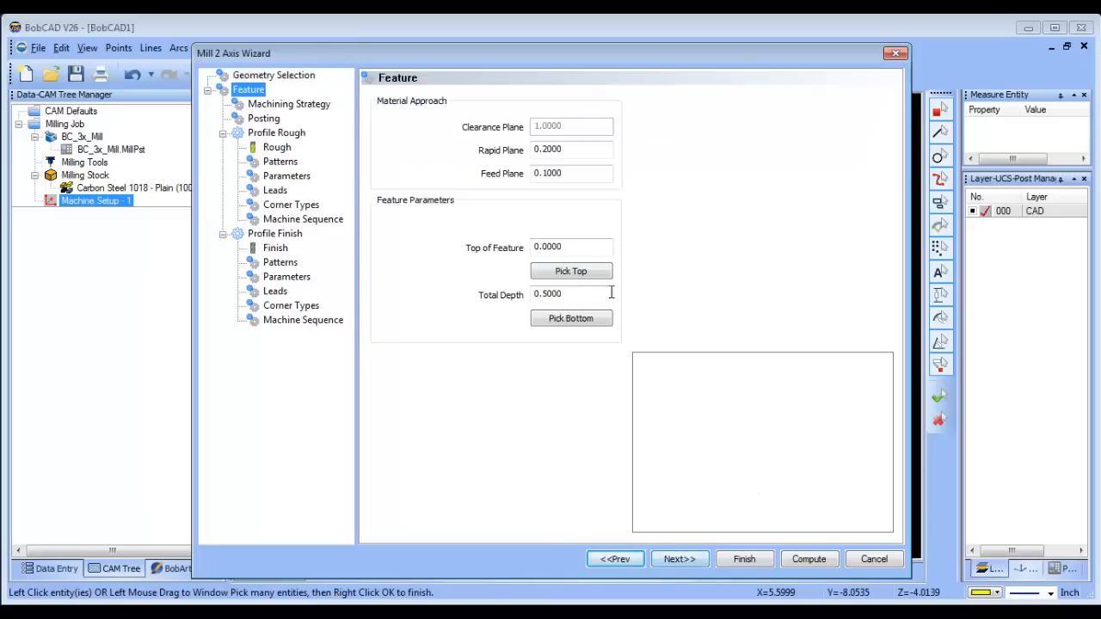
{"action": "type", "text": "1"}
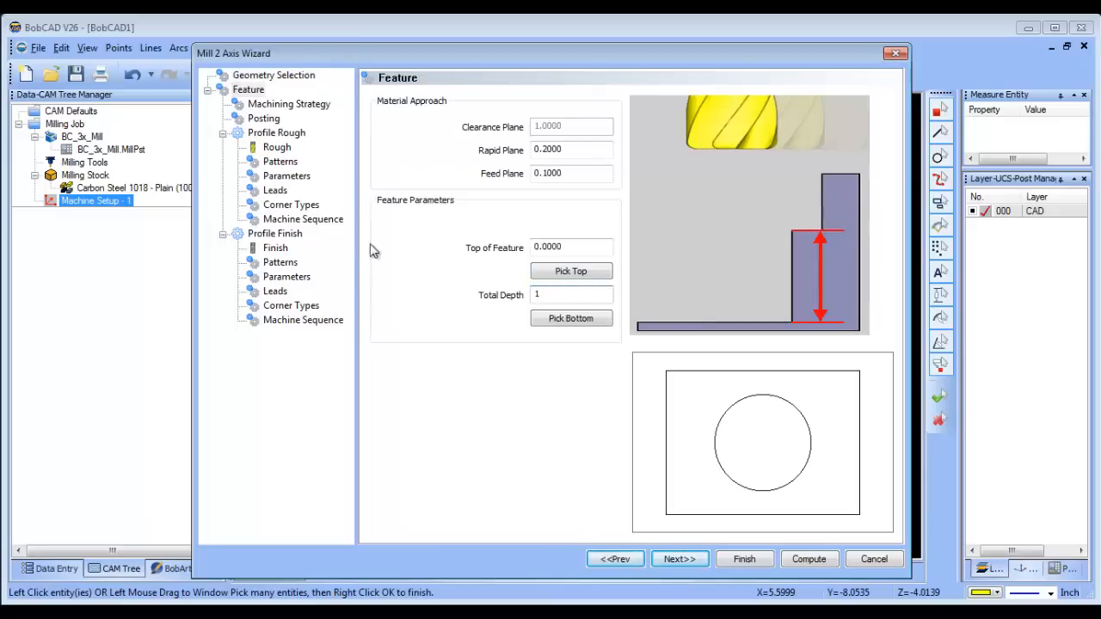
{"action": "left_click", "coordinate": [288, 103]}
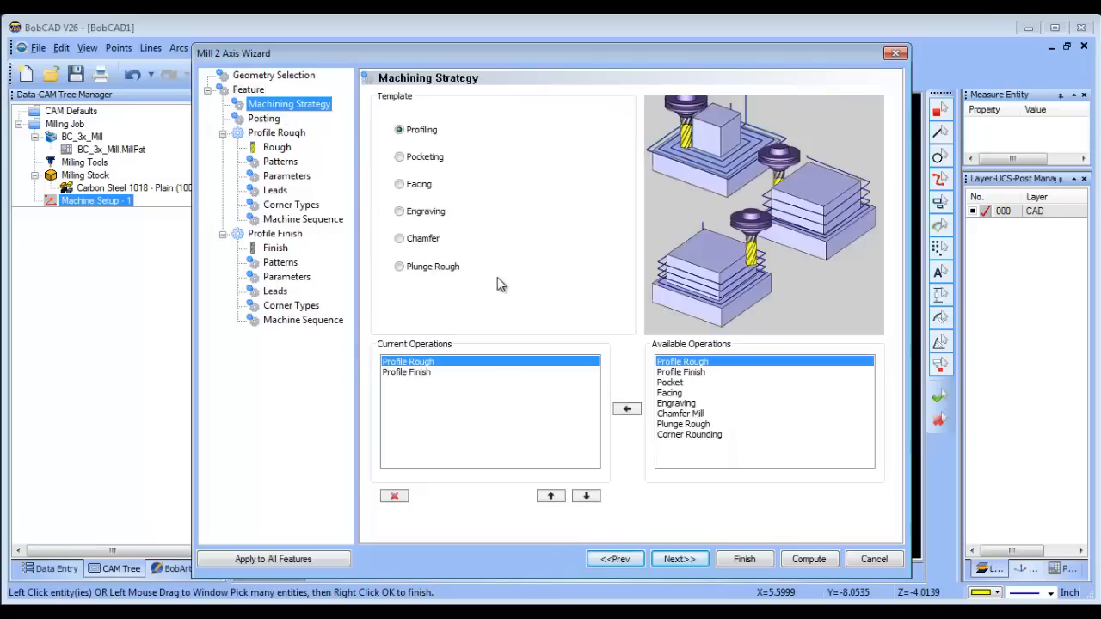
{"action": "left_click", "coordinate": [399, 156]}
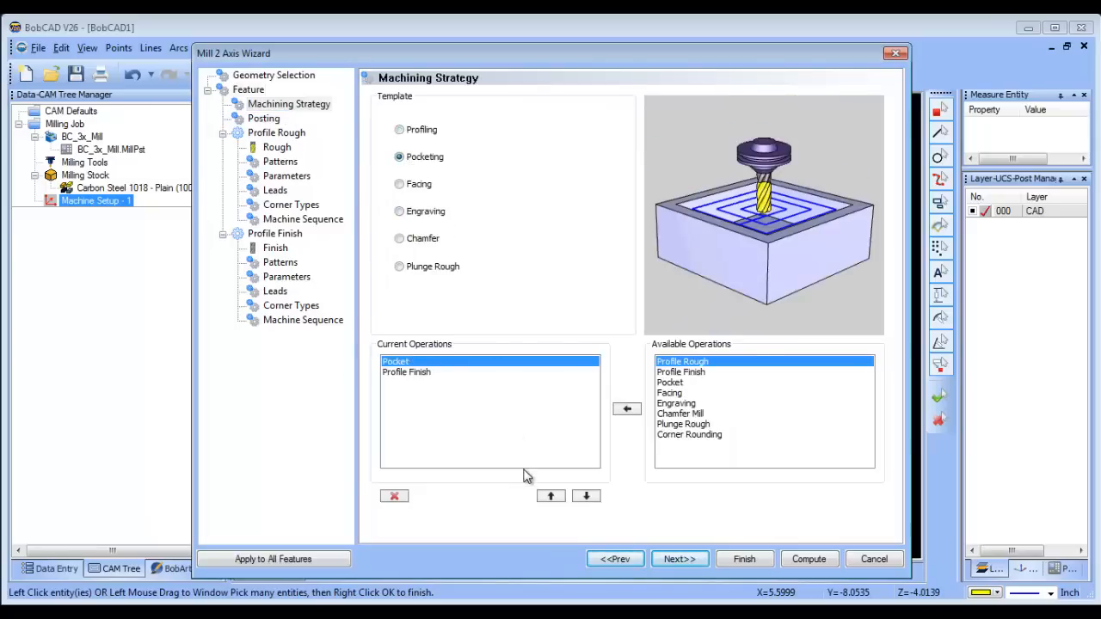
{"action": "mouse_move", "coordinate": [710, 413]}
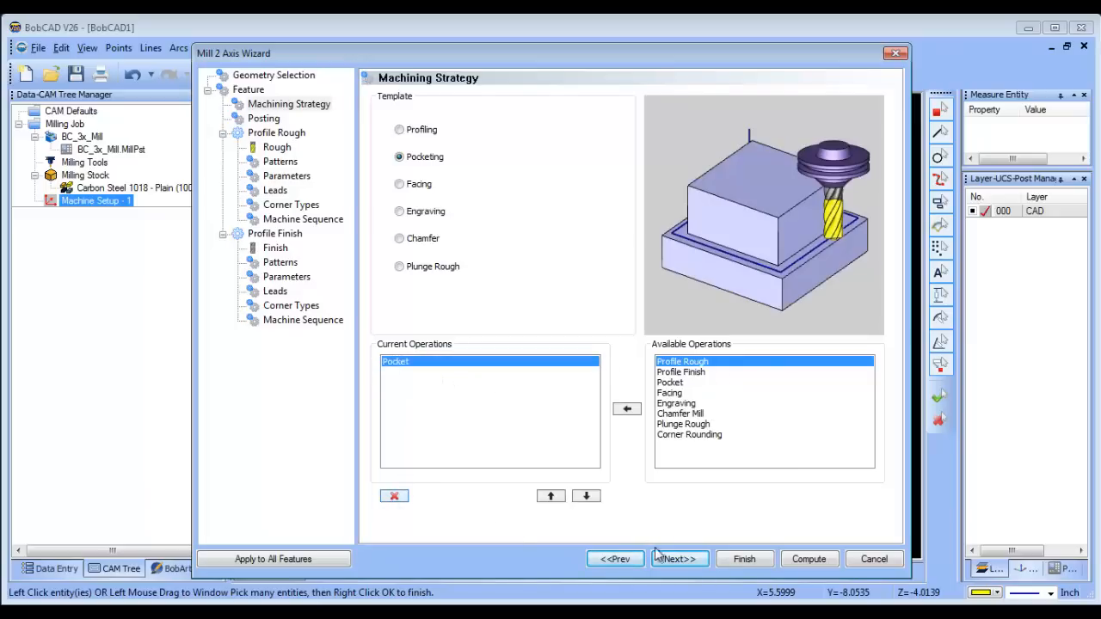
Step: Enable Adaptive Roughing with 10% stepover in the pocket patterns, then compute the toolpath
{"action": "left_click", "coordinate": [678, 559]}
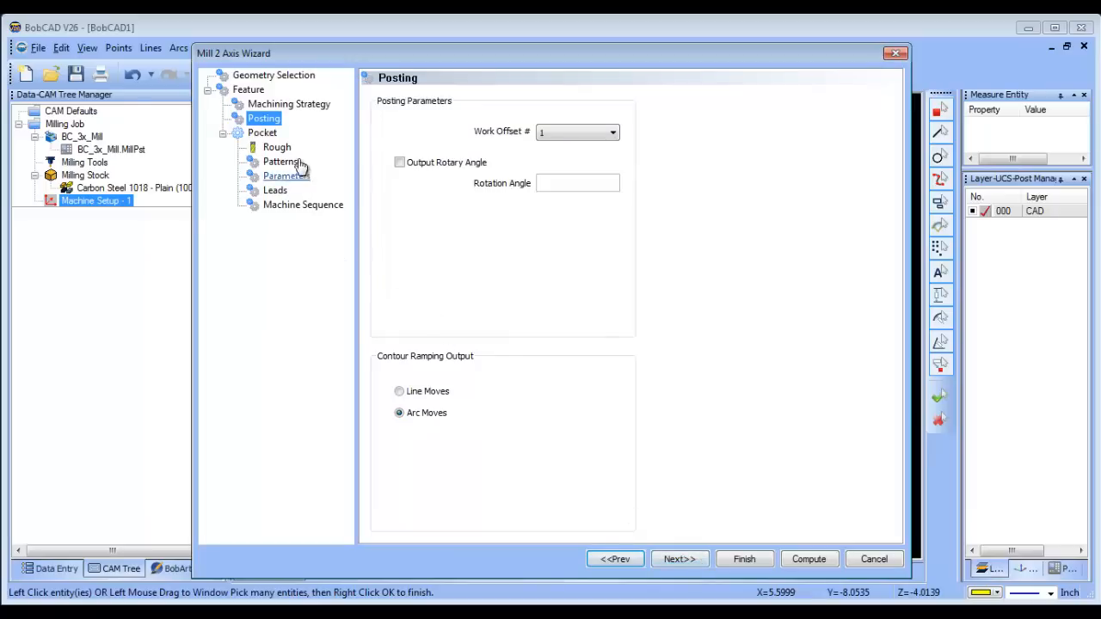
{"action": "left_click", "coordinate": [277, 146]}
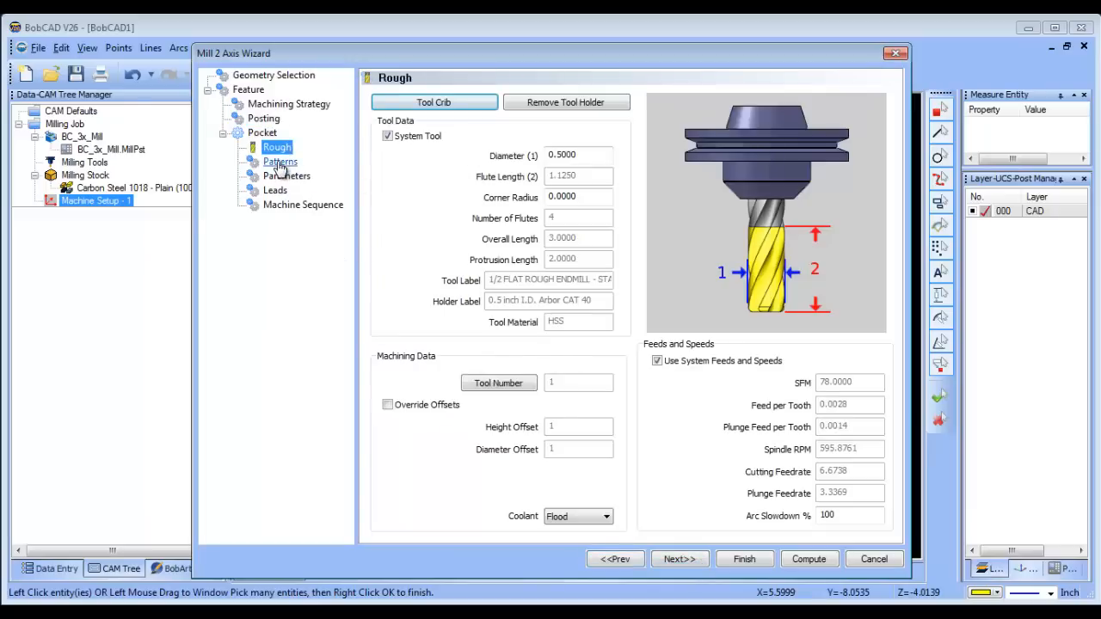
{"action": "left_click", "coordinate": [280, 162]}
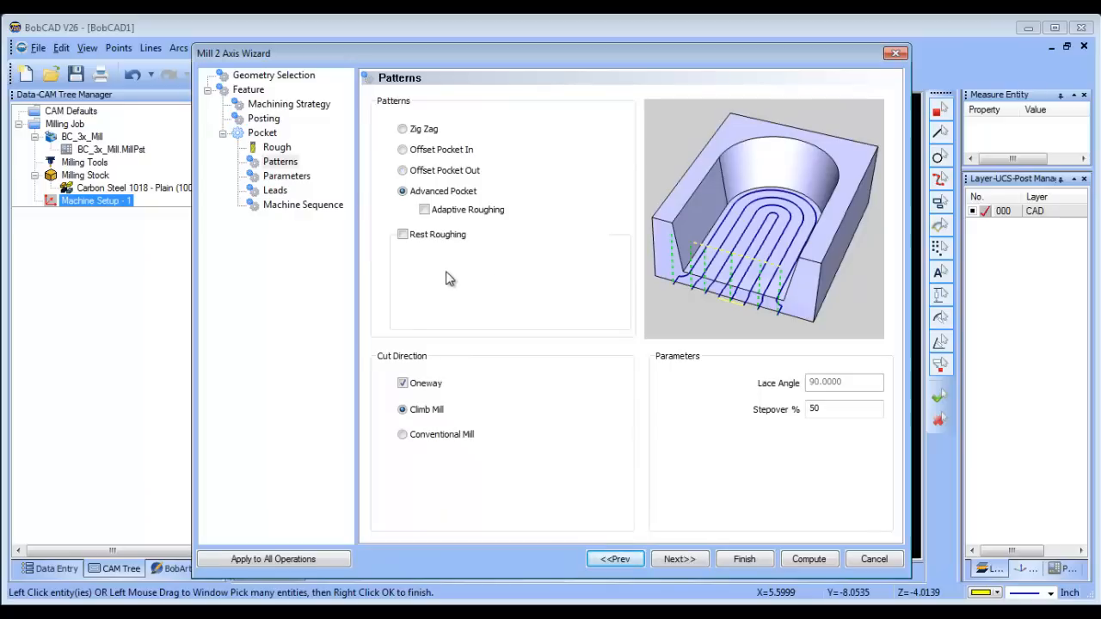
{"action": "left_click", "coordinate": [424, 209]}
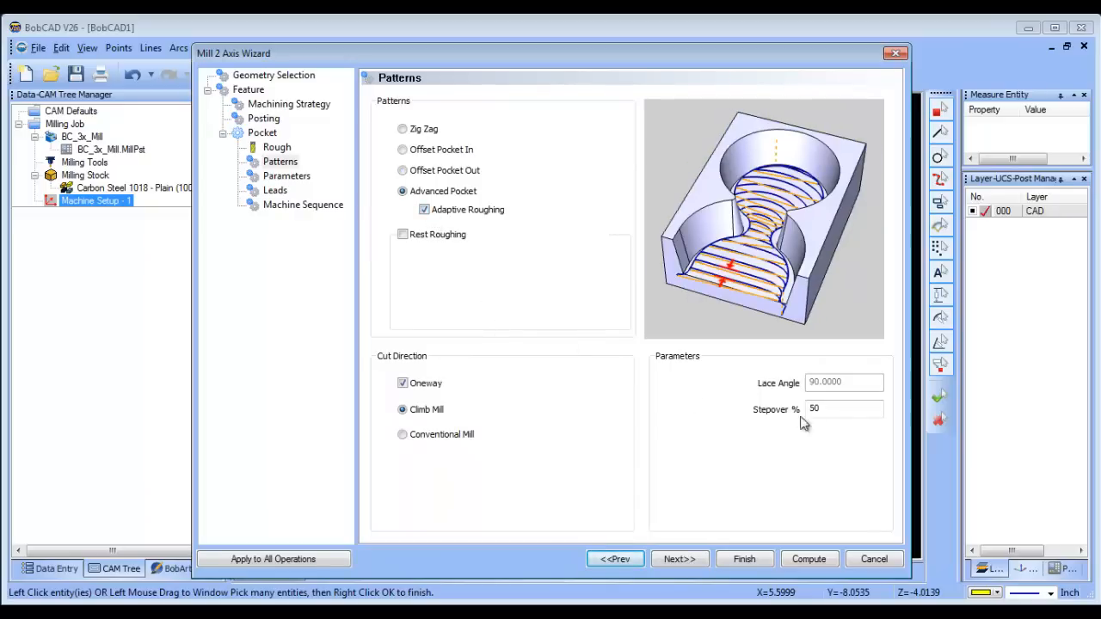
{"action": "type", "text": "10"}
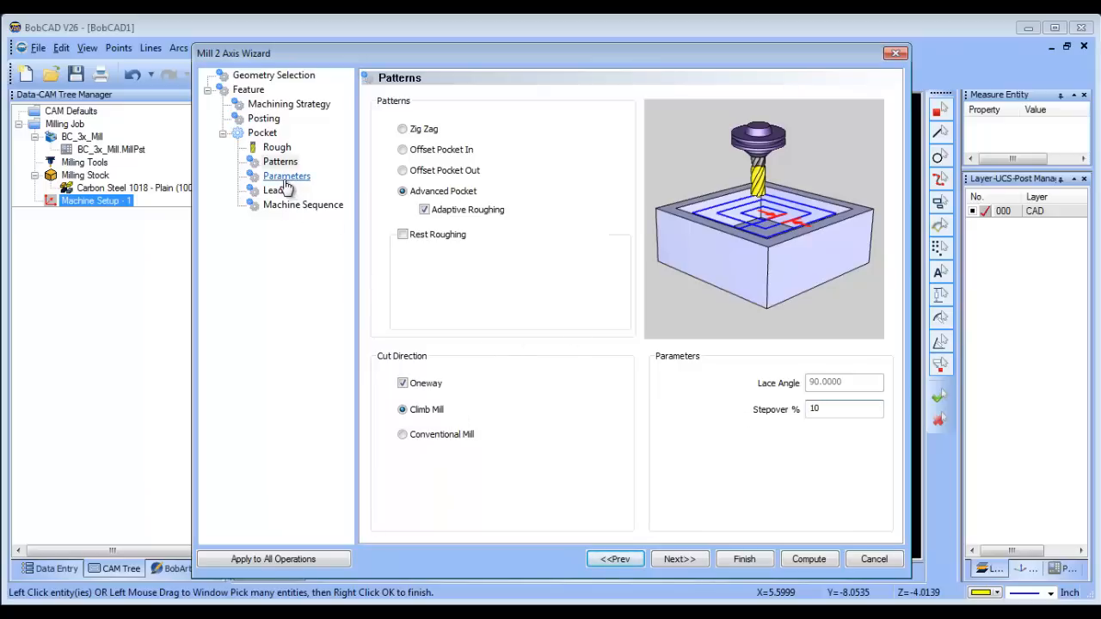
{"action": "left_click", "coordinate": [287, 176]}
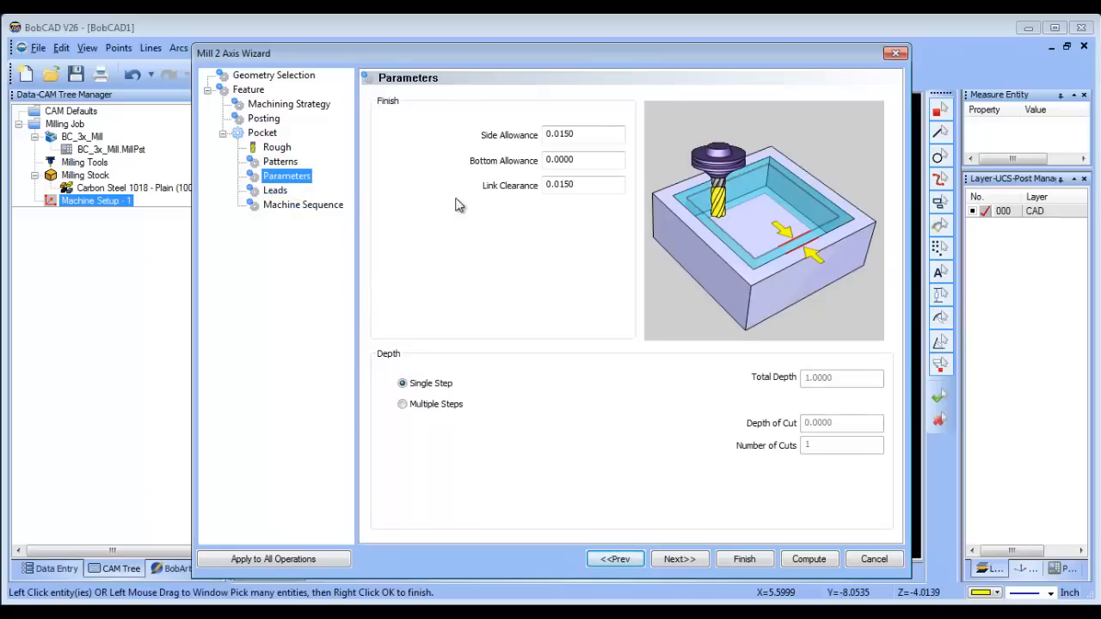
{"action": "left_click", "coordinate": [583, 184]}
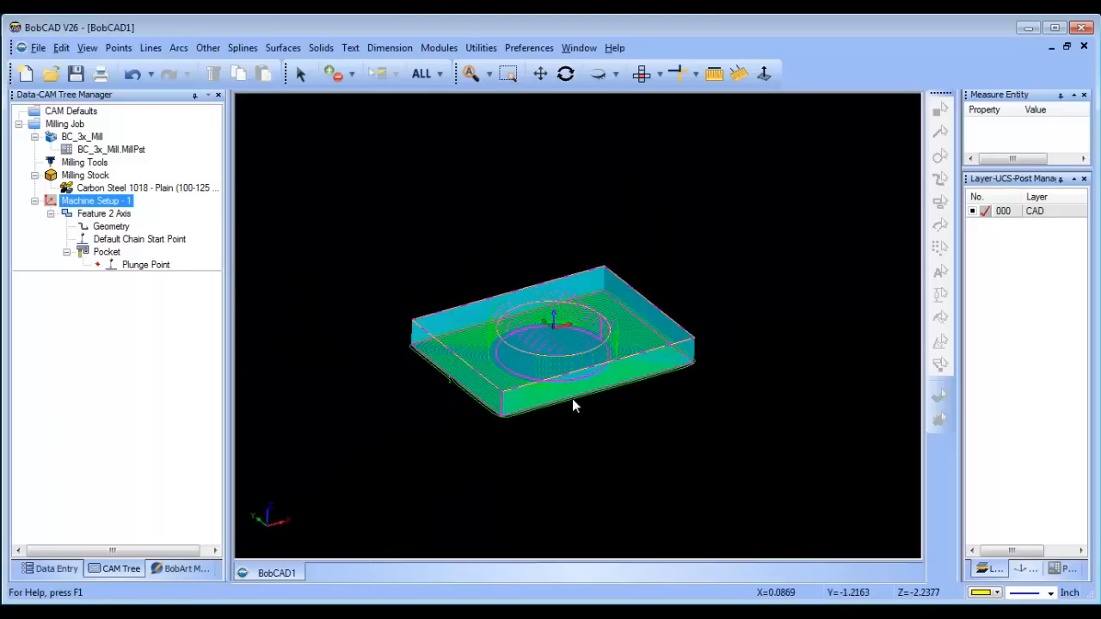
Step: Launch the machining simulation for the adaptive pocket toolpath
{"action": "left_click", "coordinate": [438, 48]}
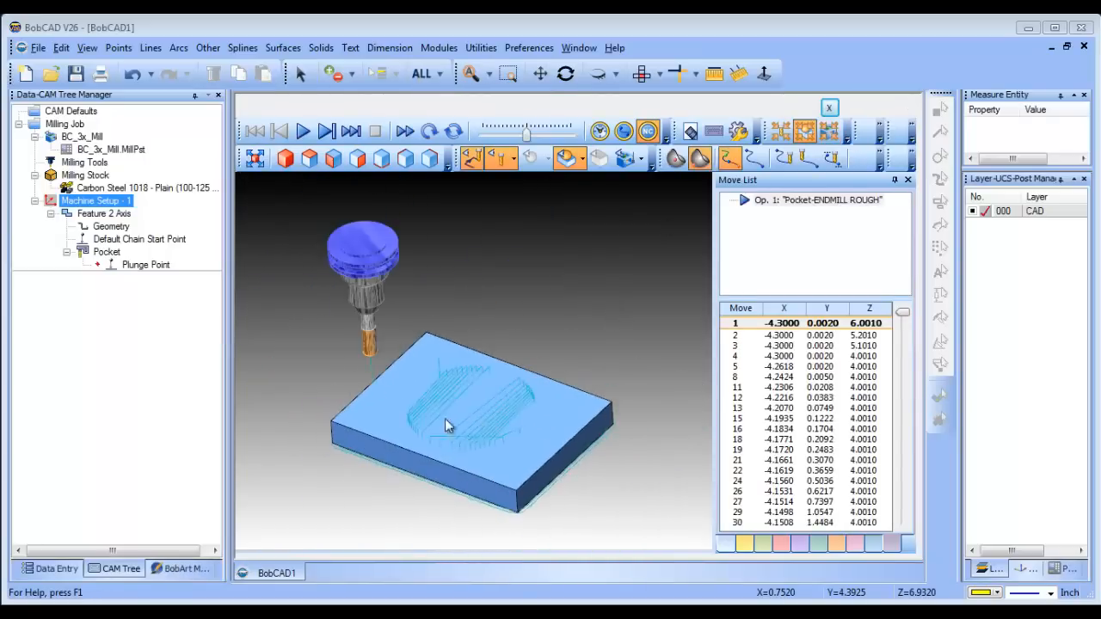
Step: Hide toolpath lines and play the simulation through all 4887 moves
{"action": "left_click", "coordinate": [472, 159]}
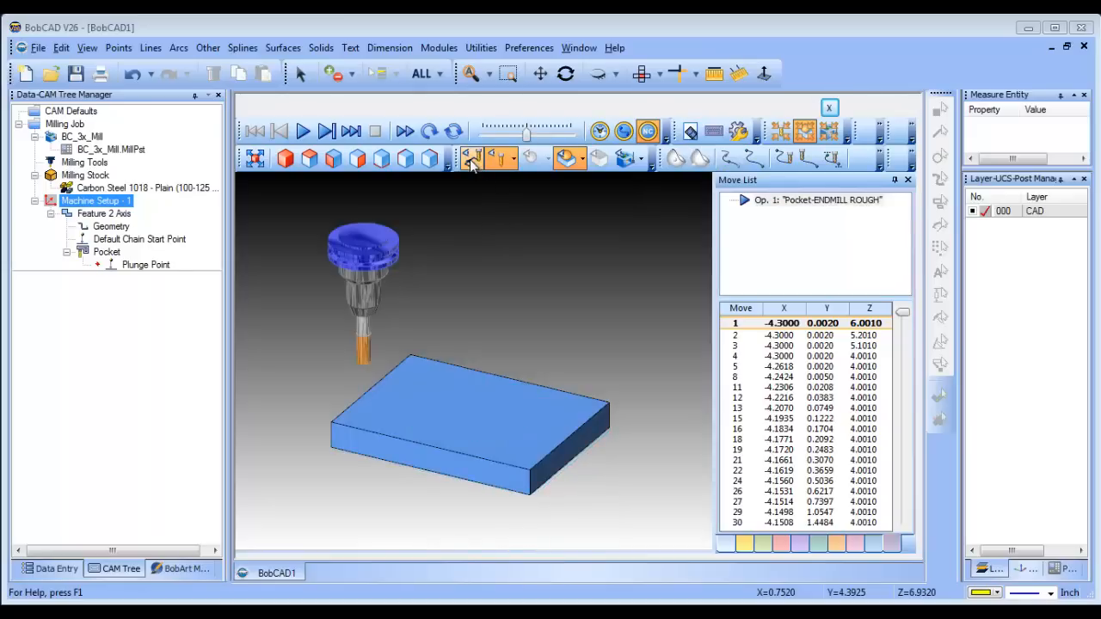
{"action": "left_click", "coordinate": [470, 158]}
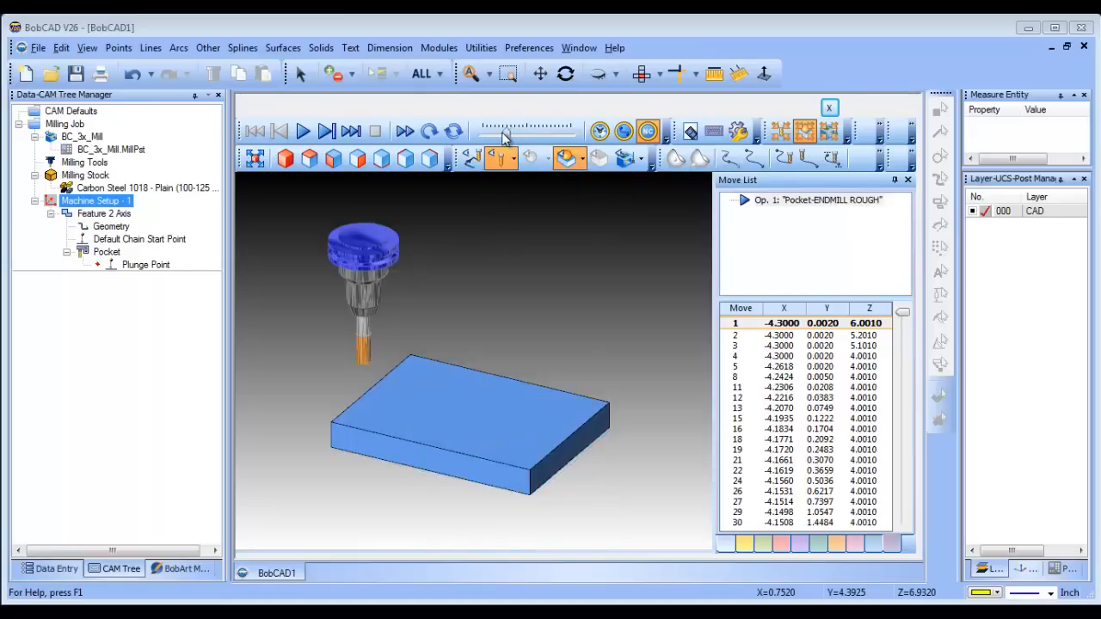
{"action": "left_click", "coordinate": [303, 131]}
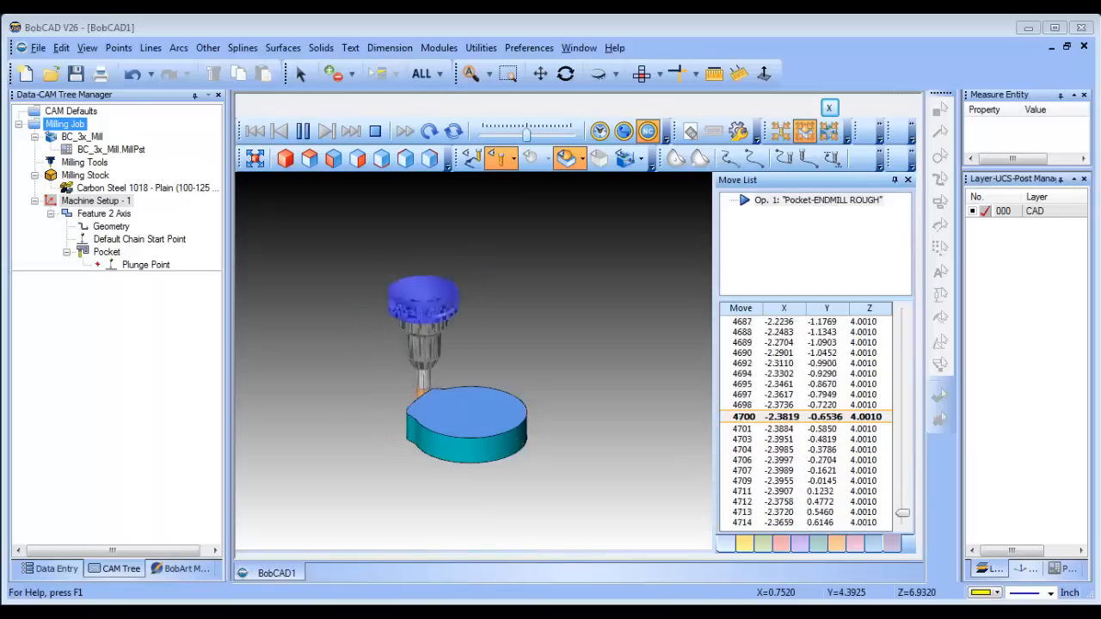
{"action": "left_click", "coordinate": [302, 131]}
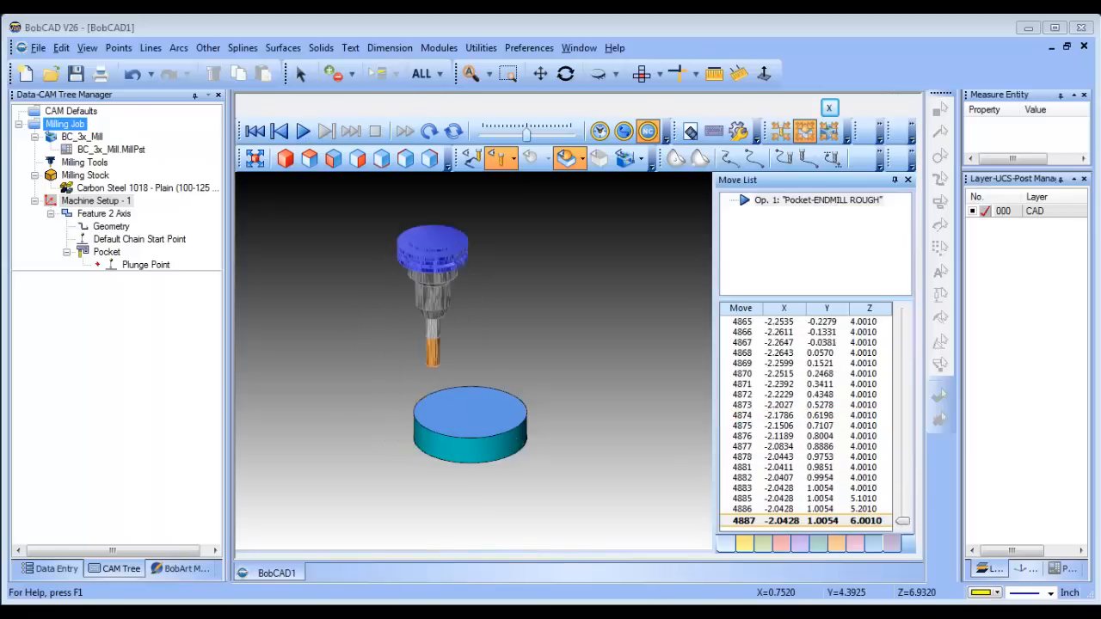